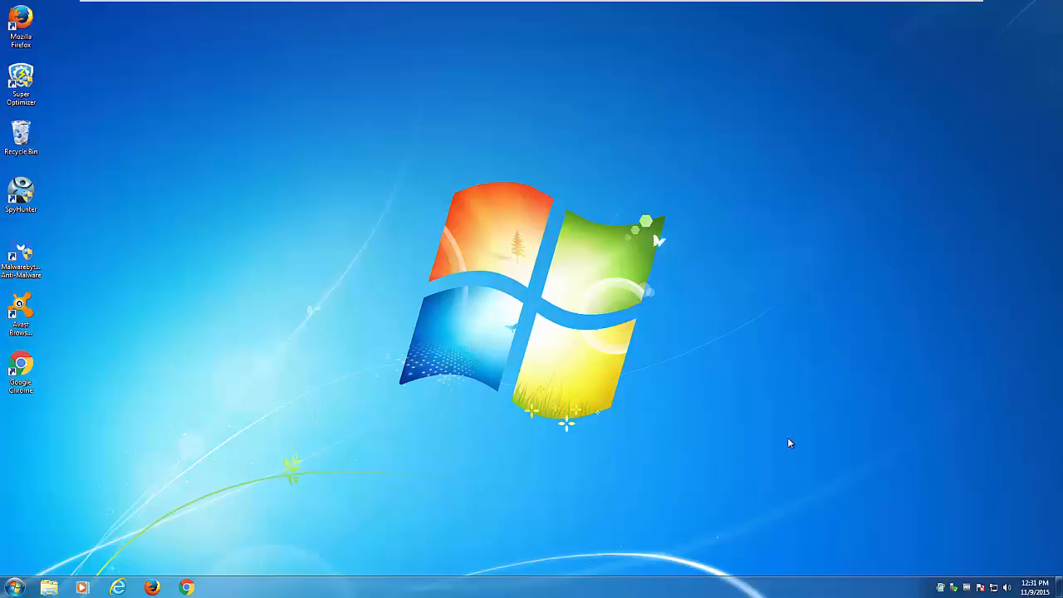
pyautogui.moveTo(478, 338)
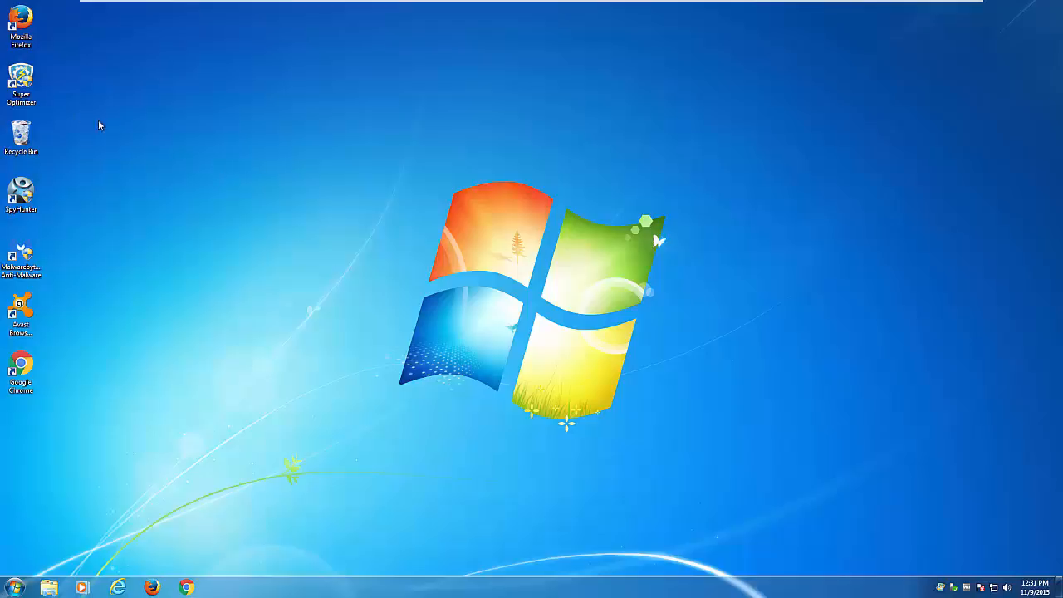
# - Launch Super Optimizer from its desktop shortcut and run a scan
pyautogui.click(21, 79)
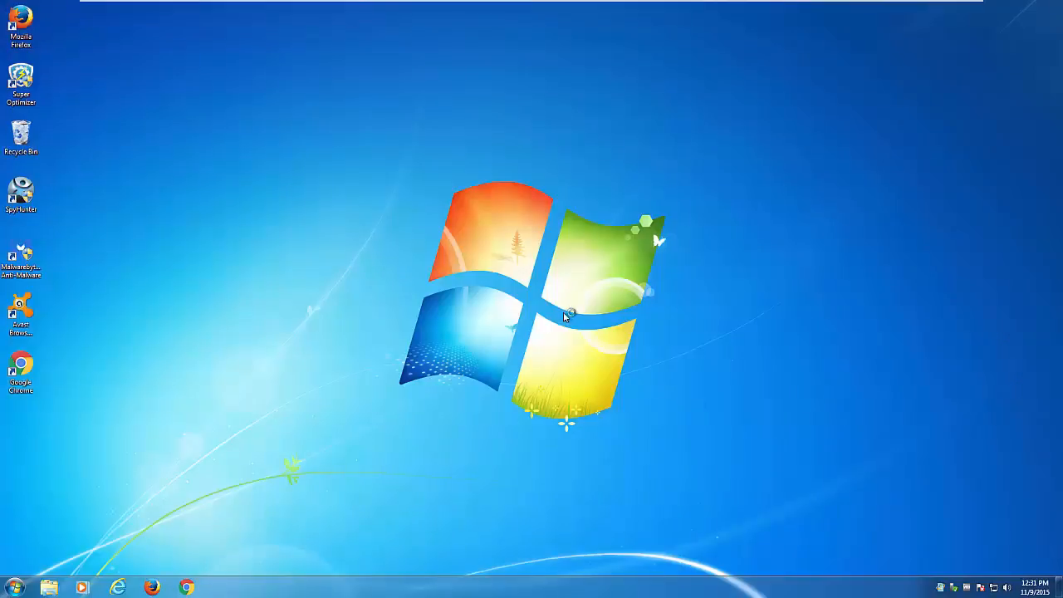
pyautogui.doubleClick(21, 79)
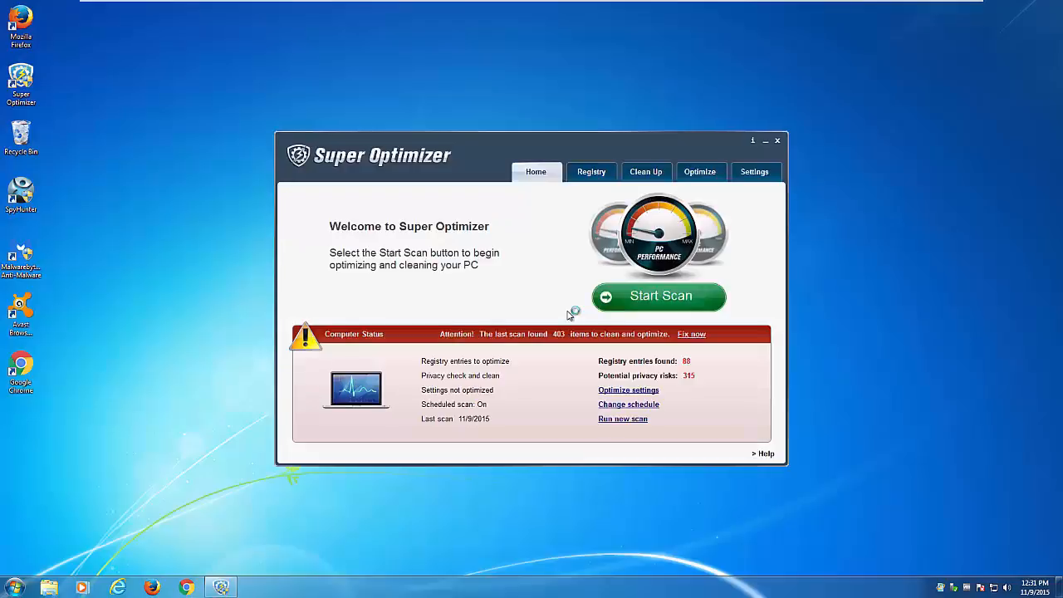
pyautogui.click(658, 296)
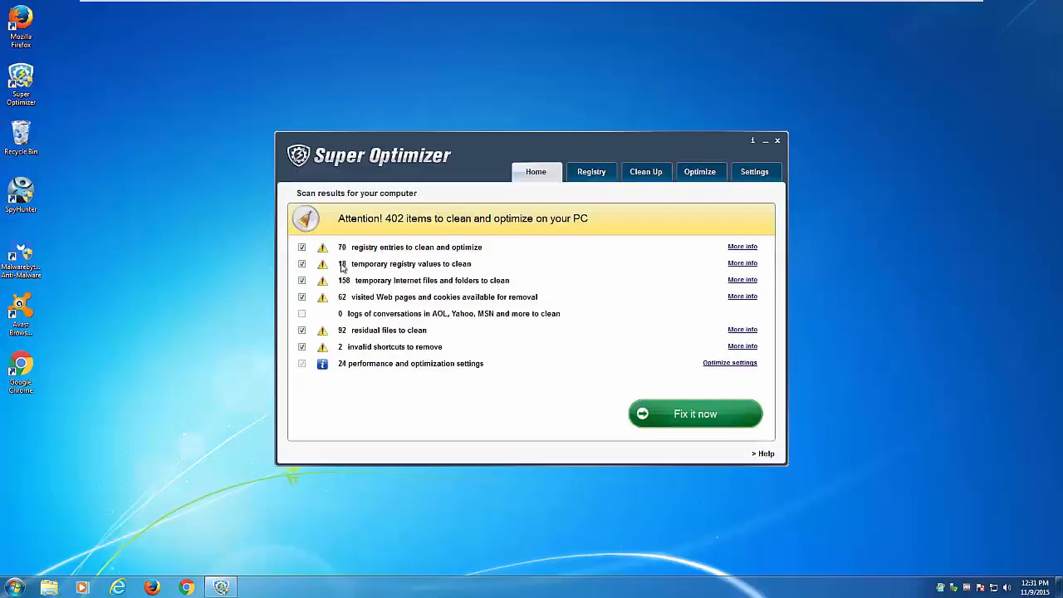
# - Browse the Settings, Clean Up and Optimize sections, returning to the welcome overview
pyautogui.click(755, 171)
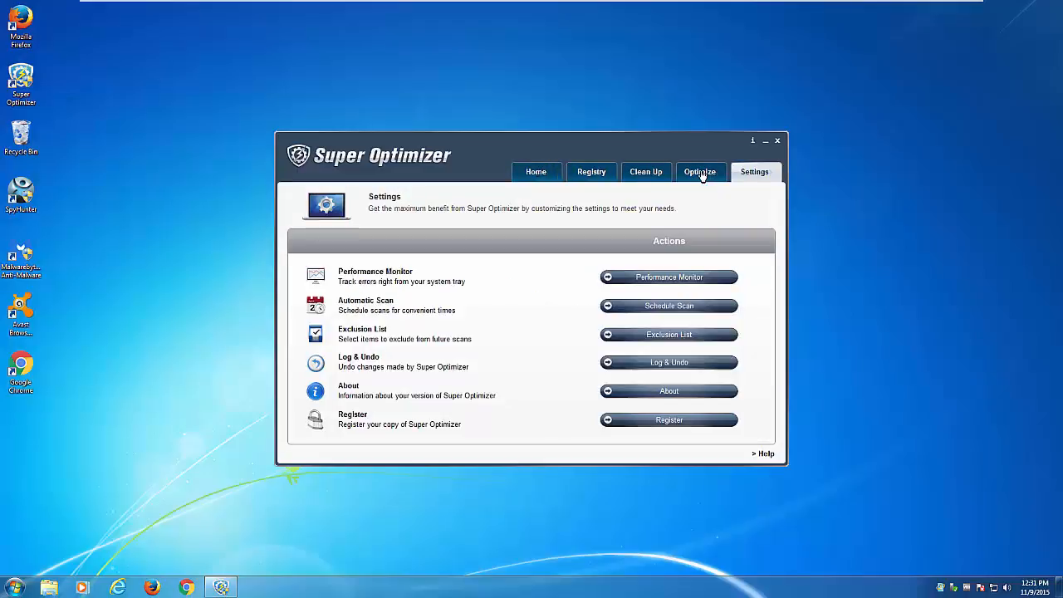
pyautogui.click(645, 172)
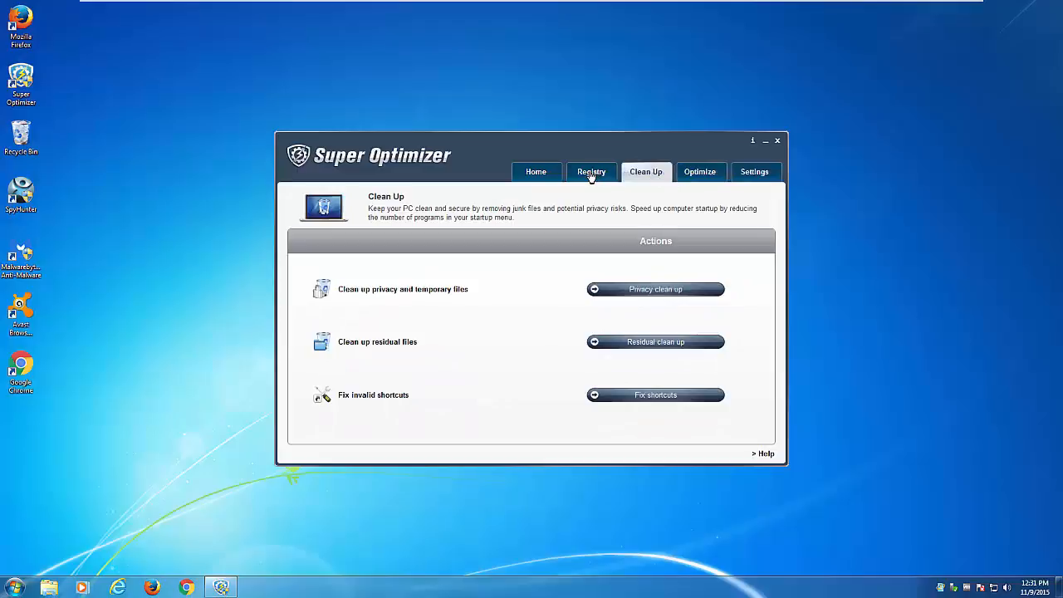
pyautogui.click(536, 172)
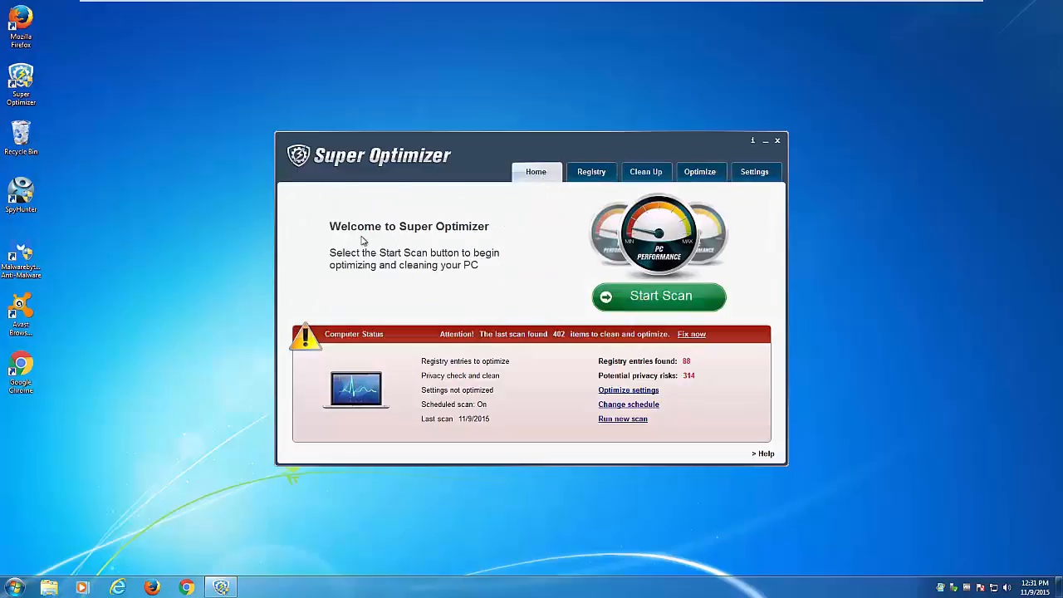
pyautogui.click(700, 171)
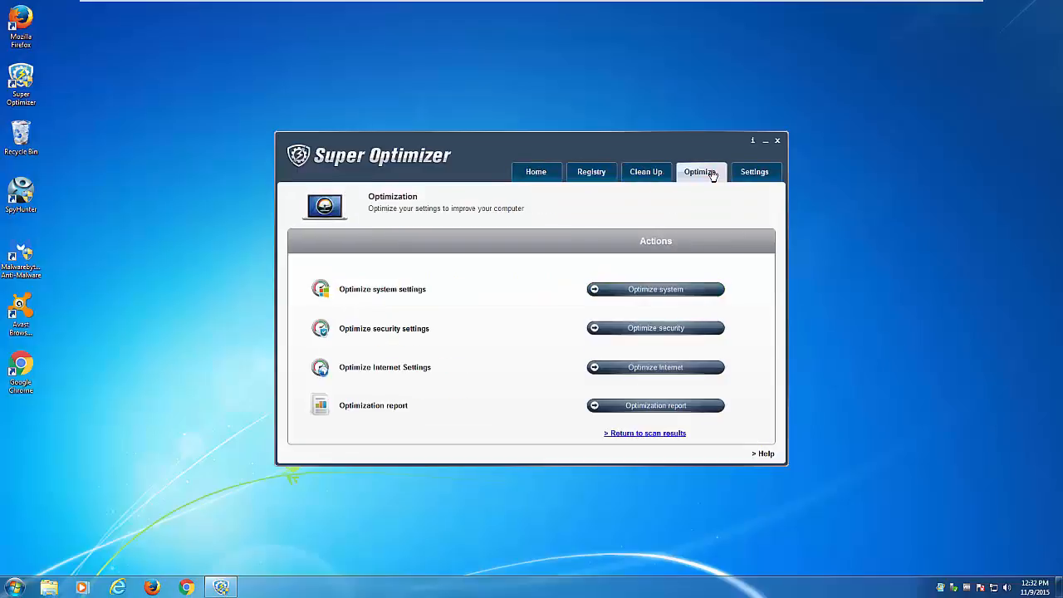
pyautogui.click(535, 172)
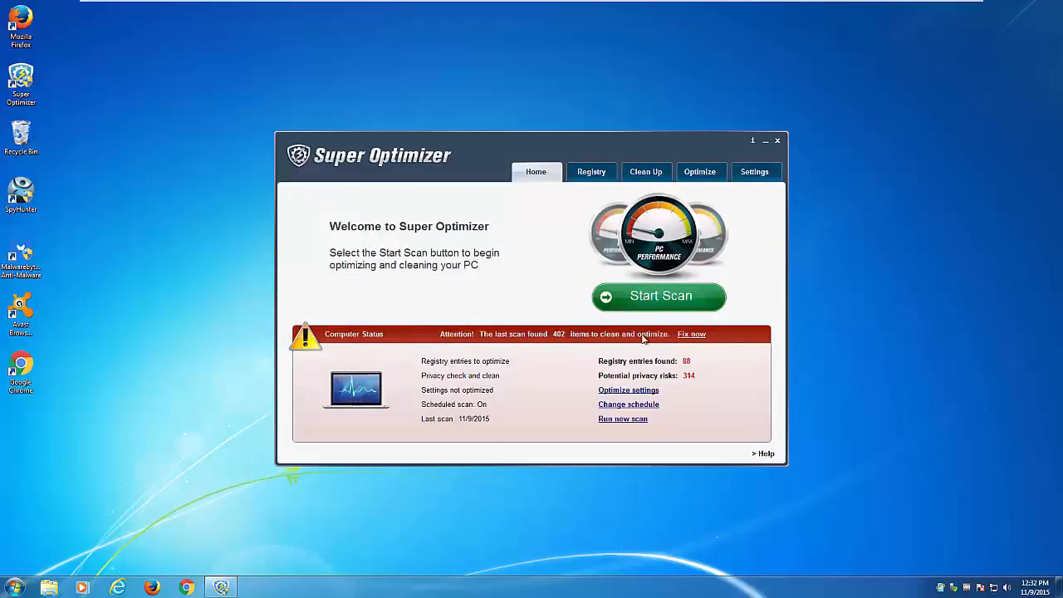
pyautogui.moveTo(614, 398)
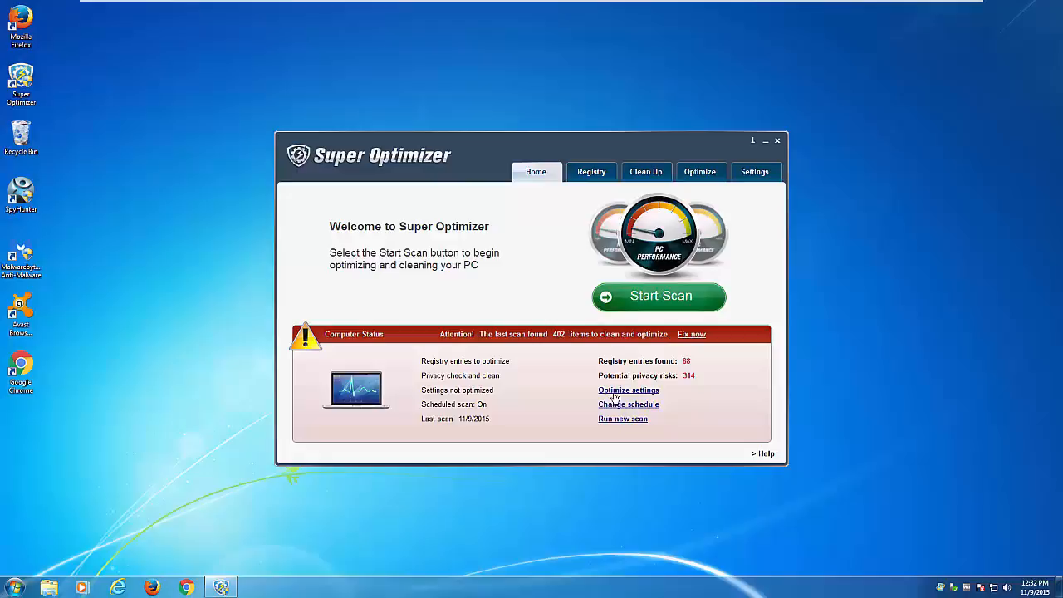
pyautogui.moveTo(772, 191)
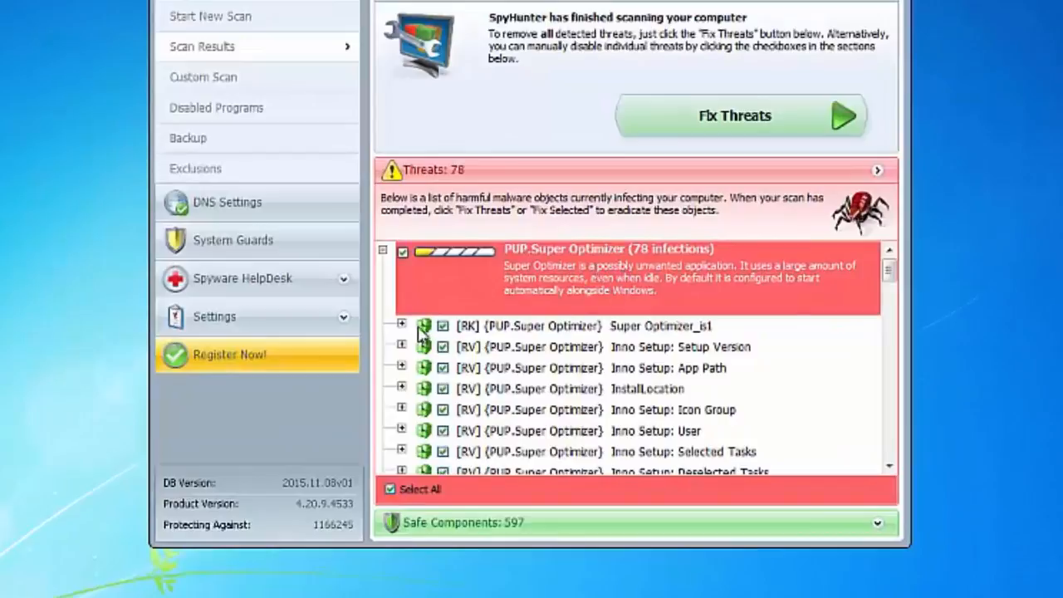
# - Expand two Super Optimizer threat entries in SpyHunter's scan results to view their details
pyautogui.click(402, 325)
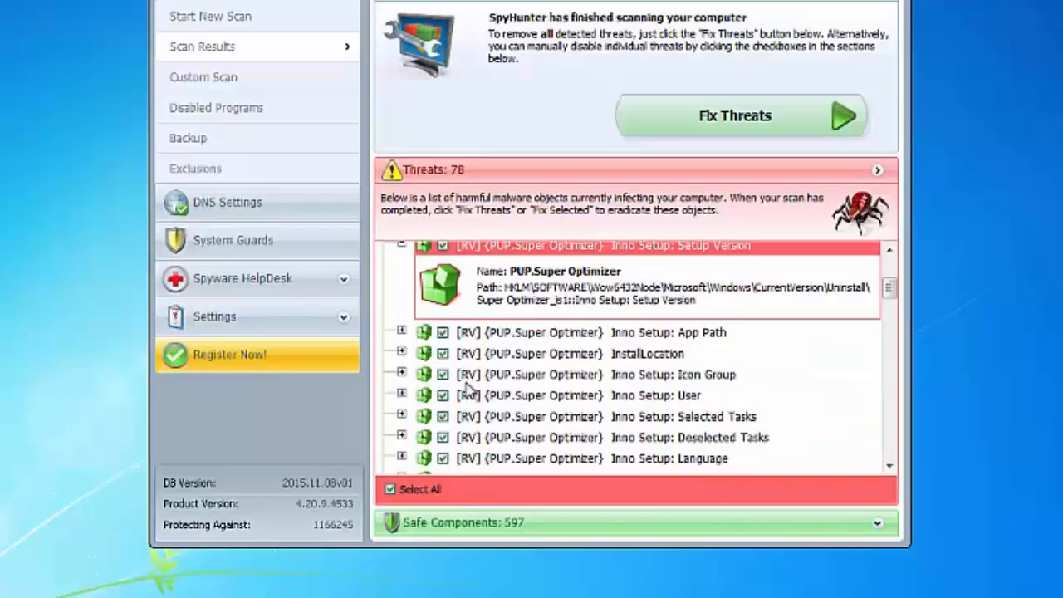
pyautogui.scroll(-3)
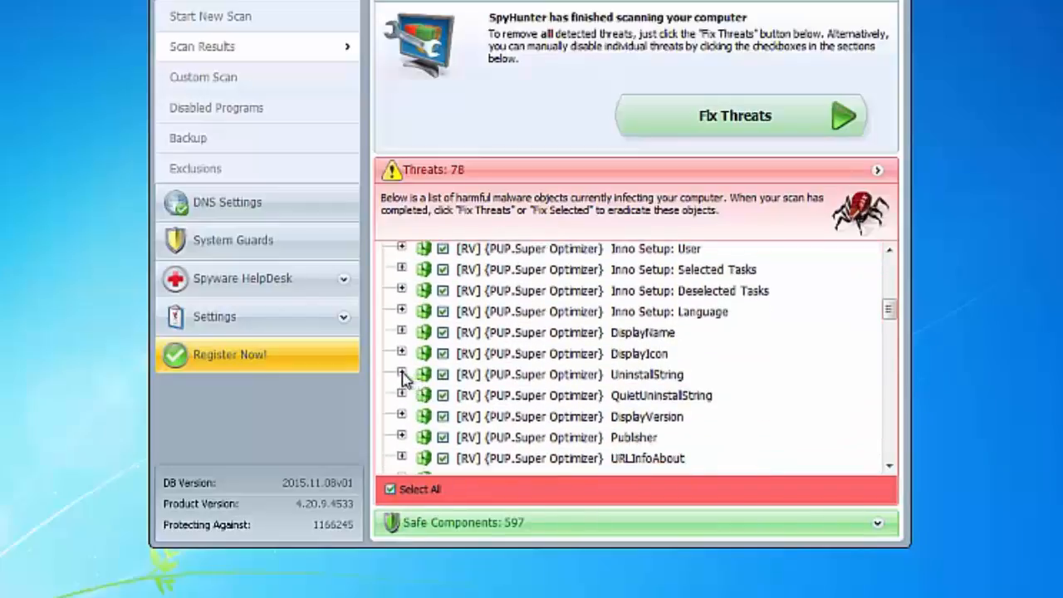
pyautogui.click(402, 375)
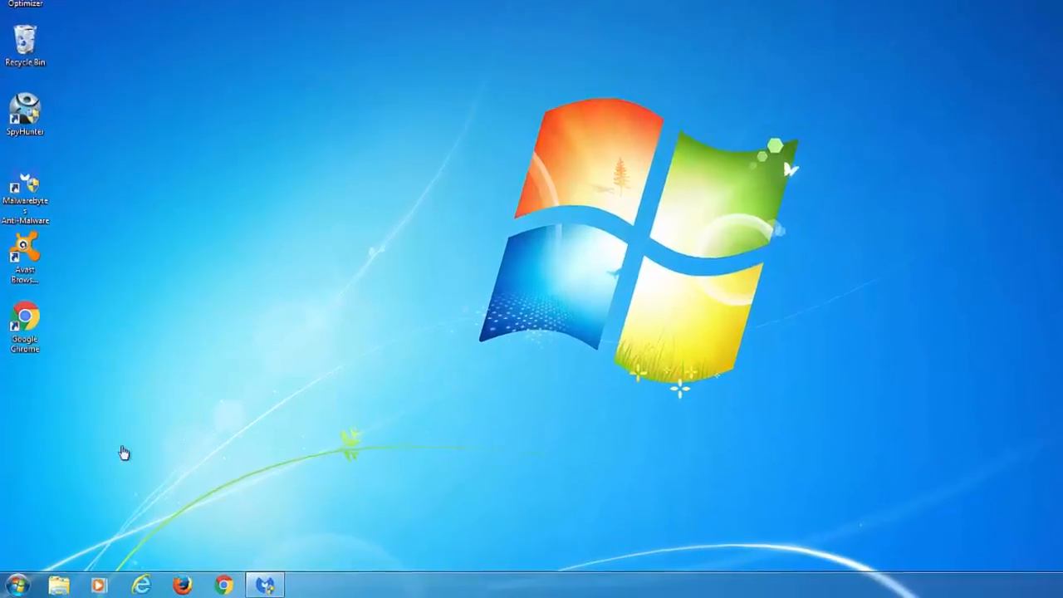
# - Open the Control Panel's list of installed programs from the Start menu
pyautogui.click(16, 584)
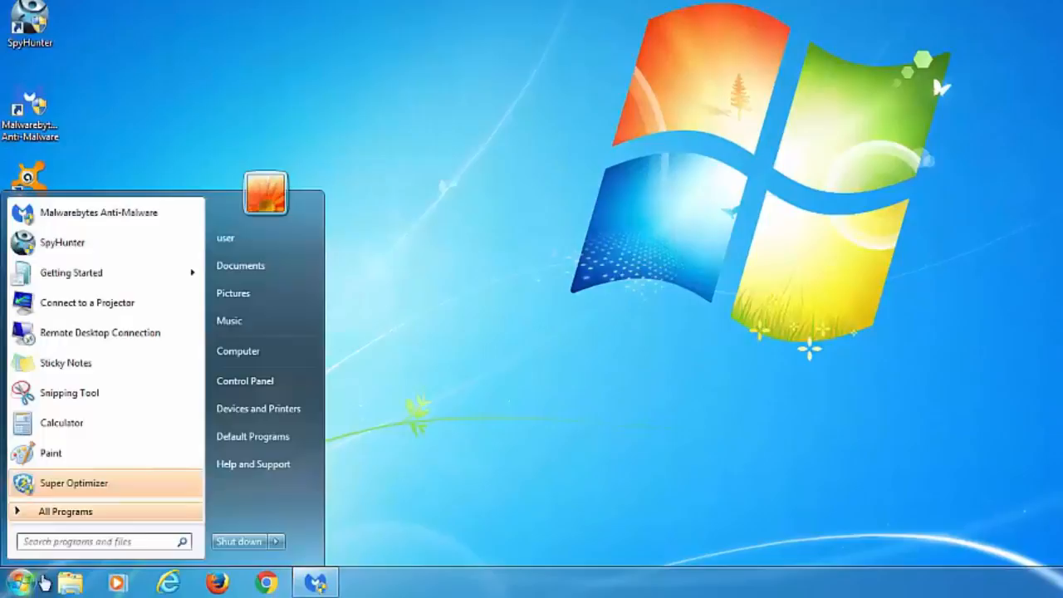
pyautogui.click(244, 380)
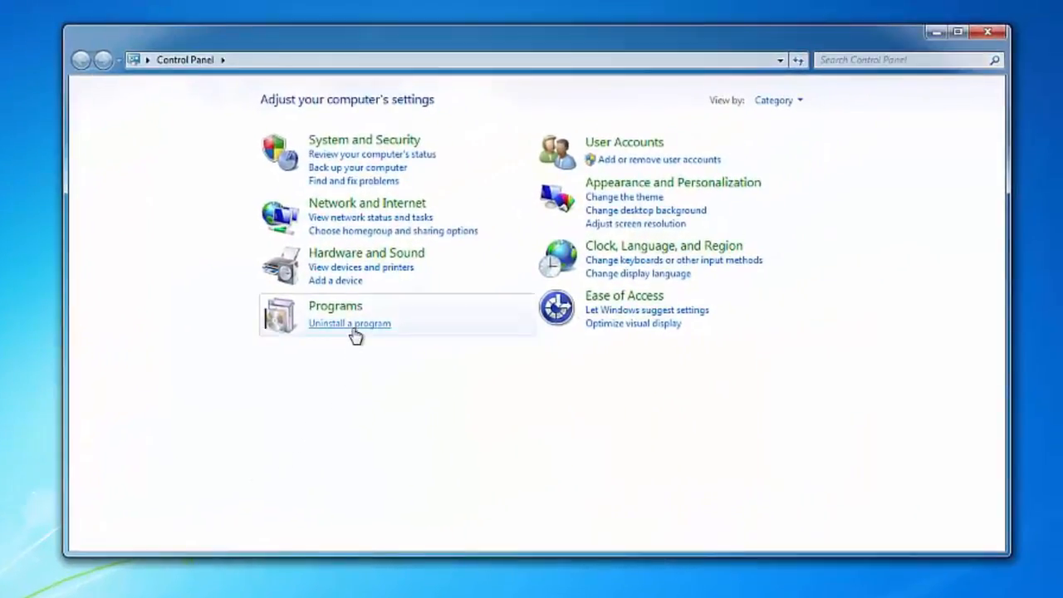
pyautogui.click(349, 323)
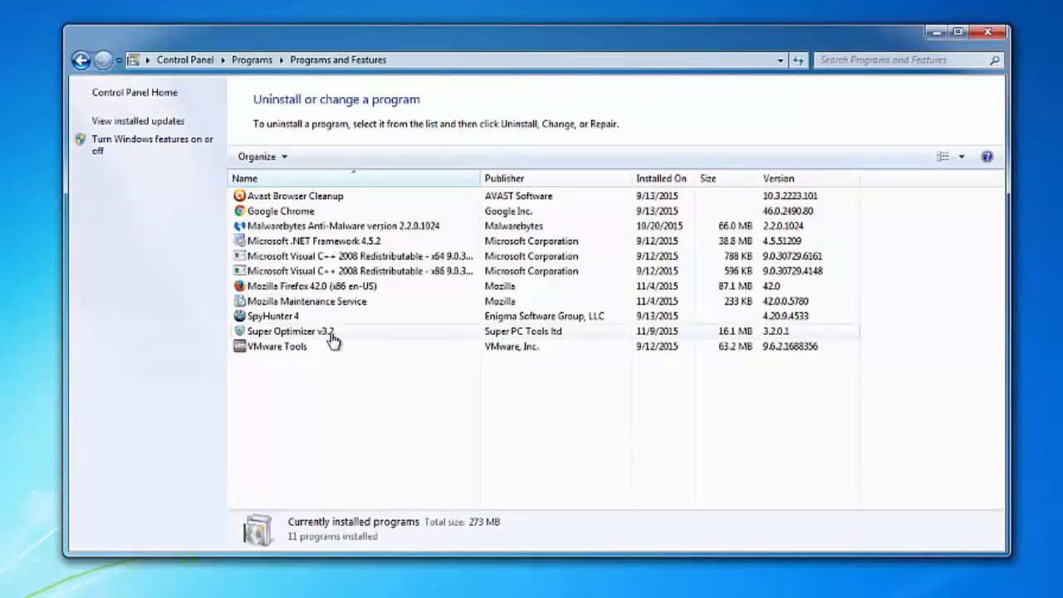
# - Uninstall Super Optimizer v3.2, confirming complete removal of all its components
pyautogui.click(291, 330)
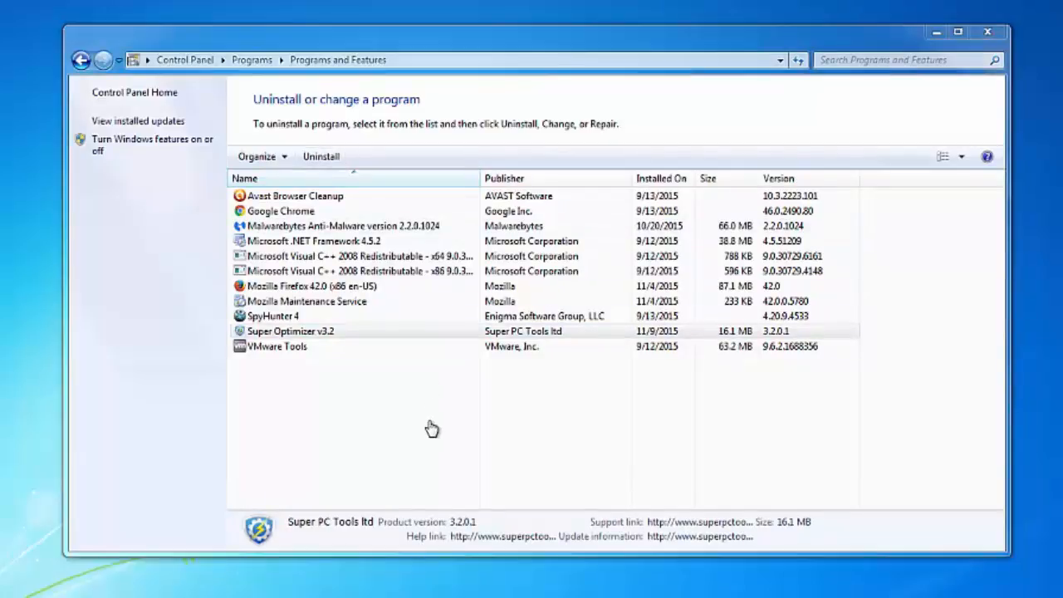
pyautogui.click(320, 156)
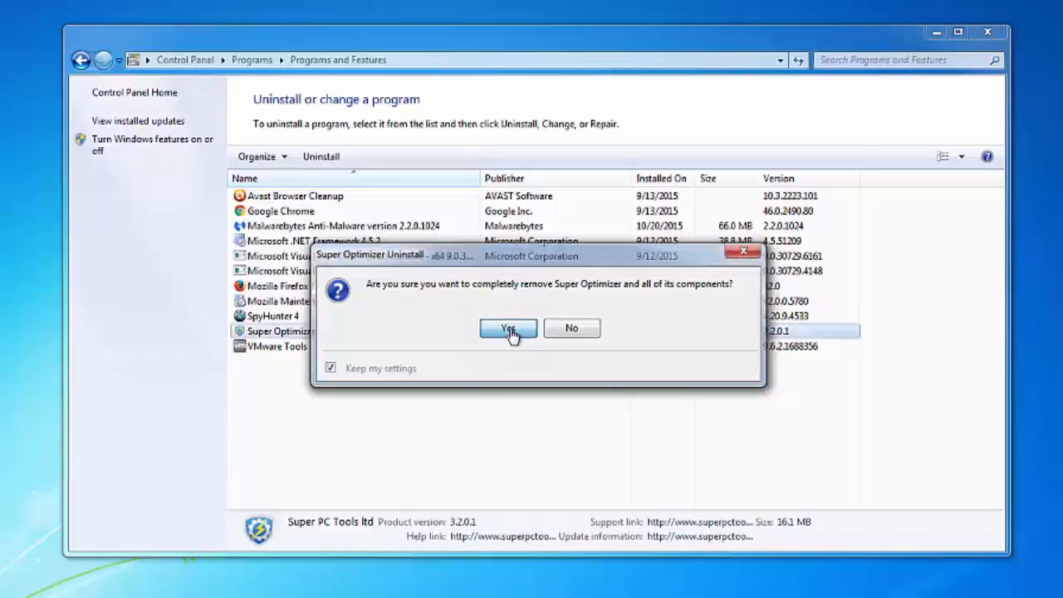
pyautogui.click(508, 329)
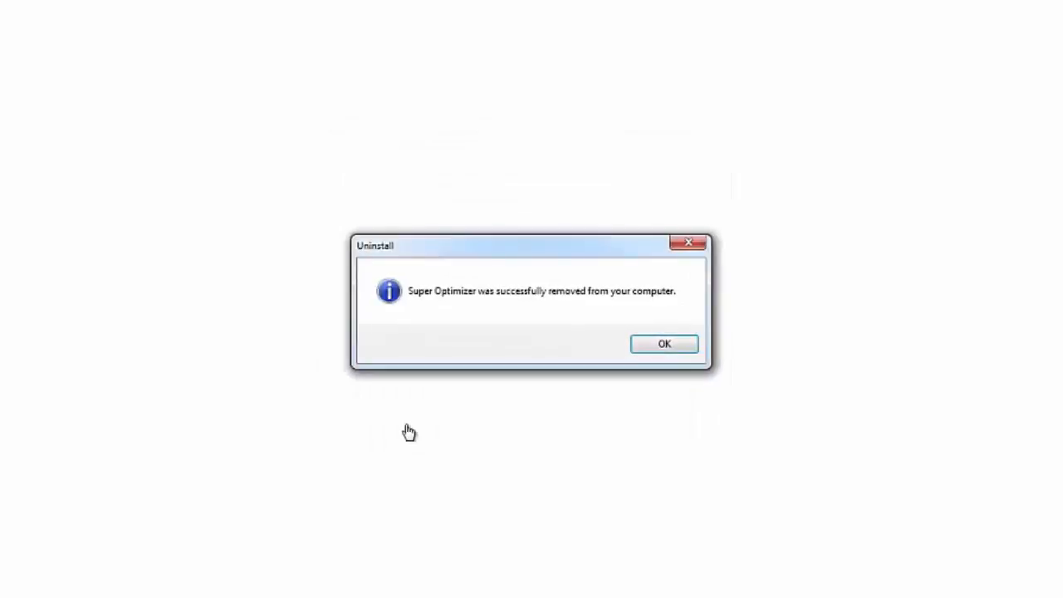
pyautogui.moveTo(664, 344)
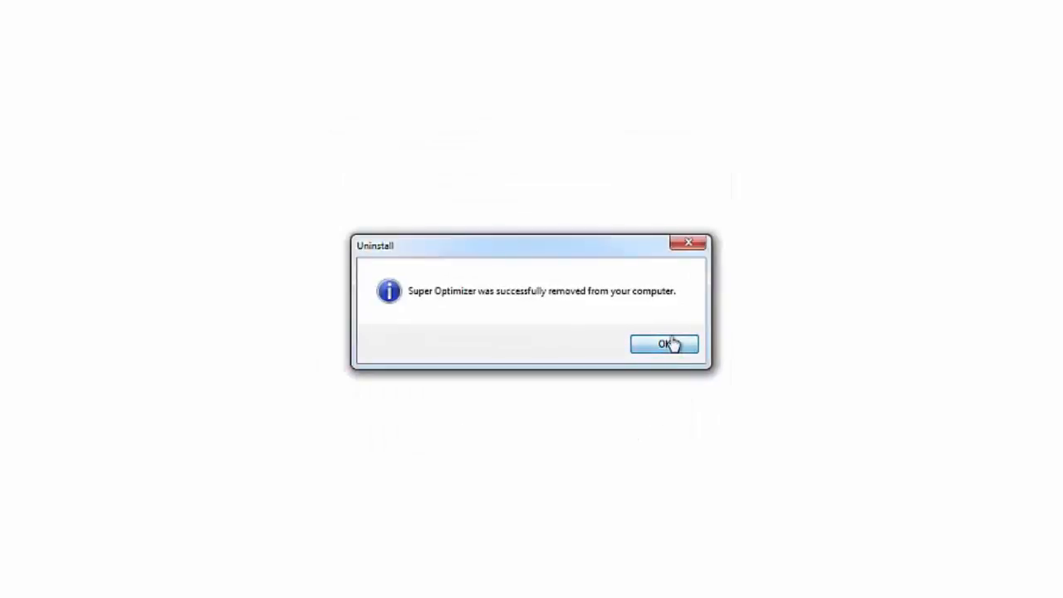
# - Dismiss the 'successfully removed' message with OK
pyautogui.click(663, 344)
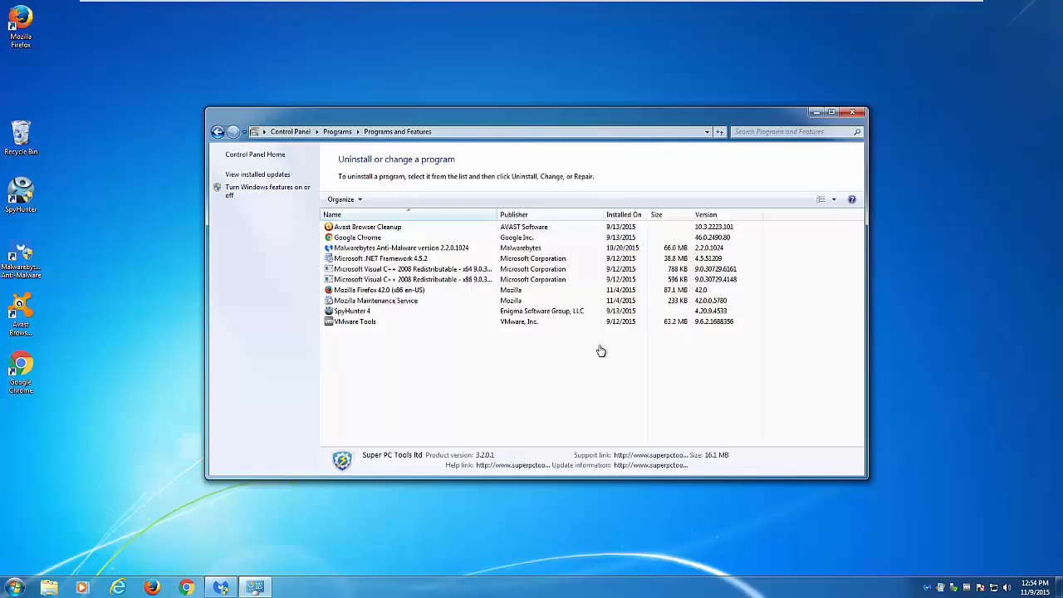
pyautogui.moveTo(854, 112)
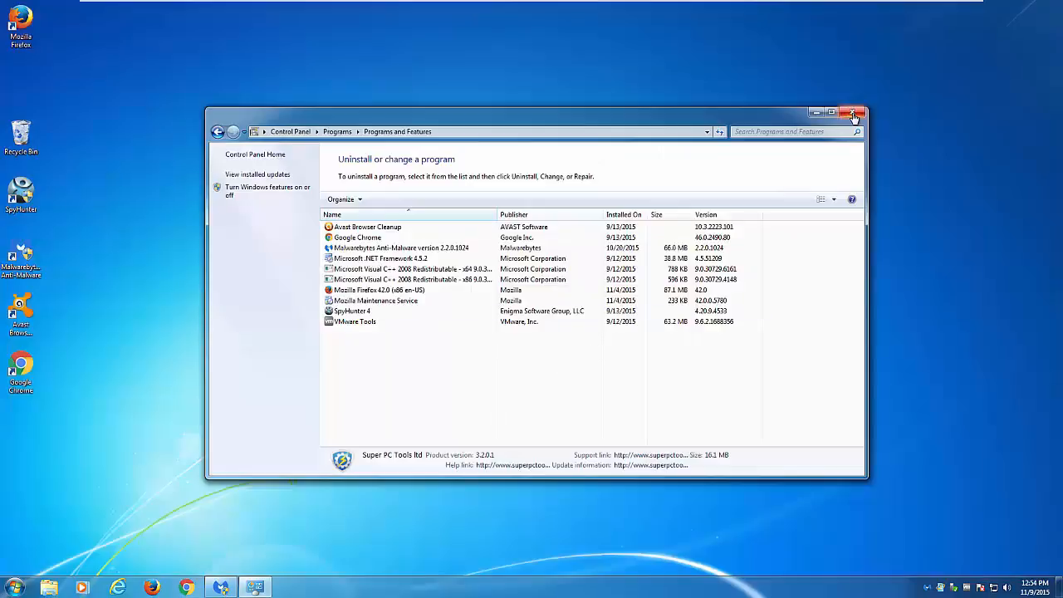
# - Close the Programs and Features window
pyautogui.click(855, 112)
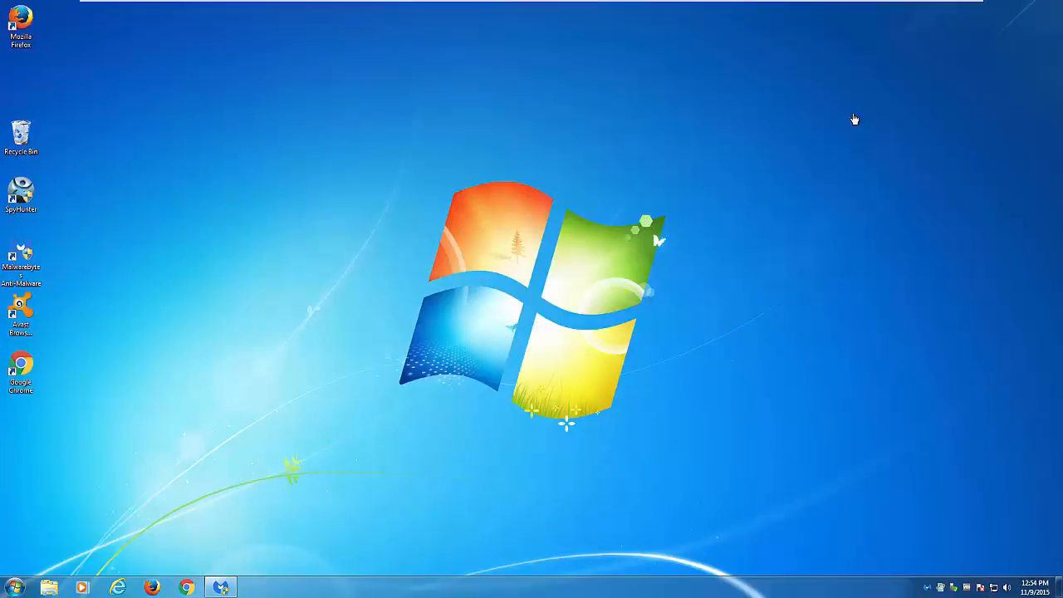
pyautogui.moveTo(313, 509)
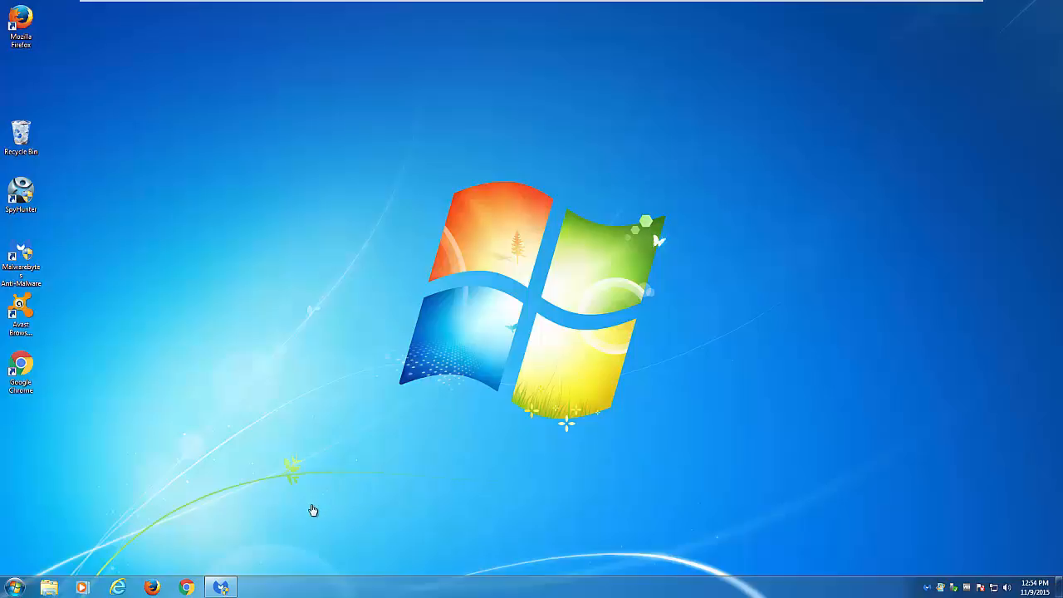